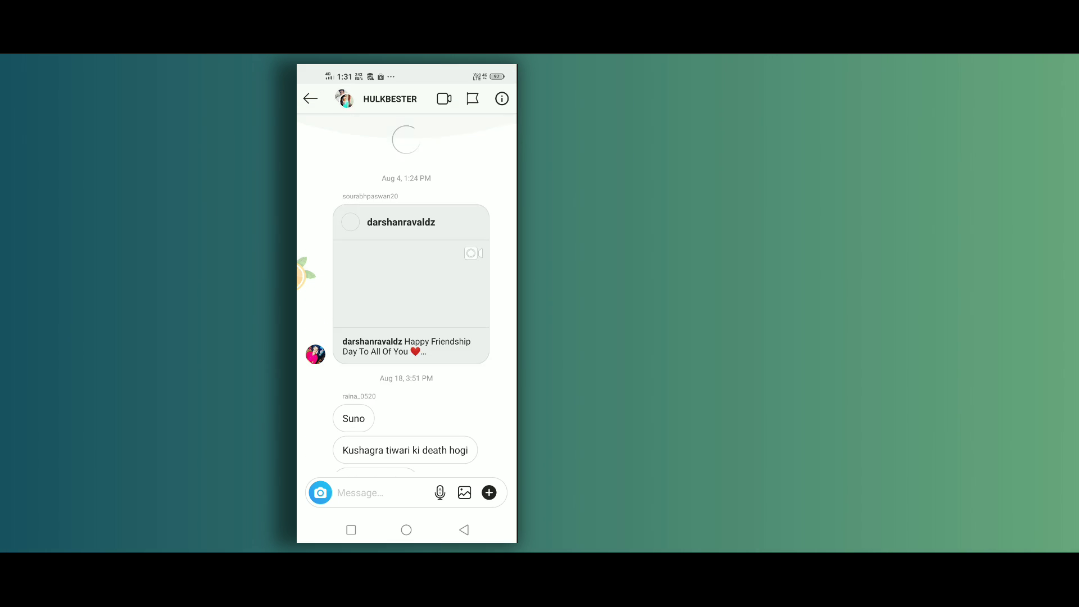
# - Scroll the HULKBESTER group chat back manually to its late-June messages
pyautogui.scroll(-3)
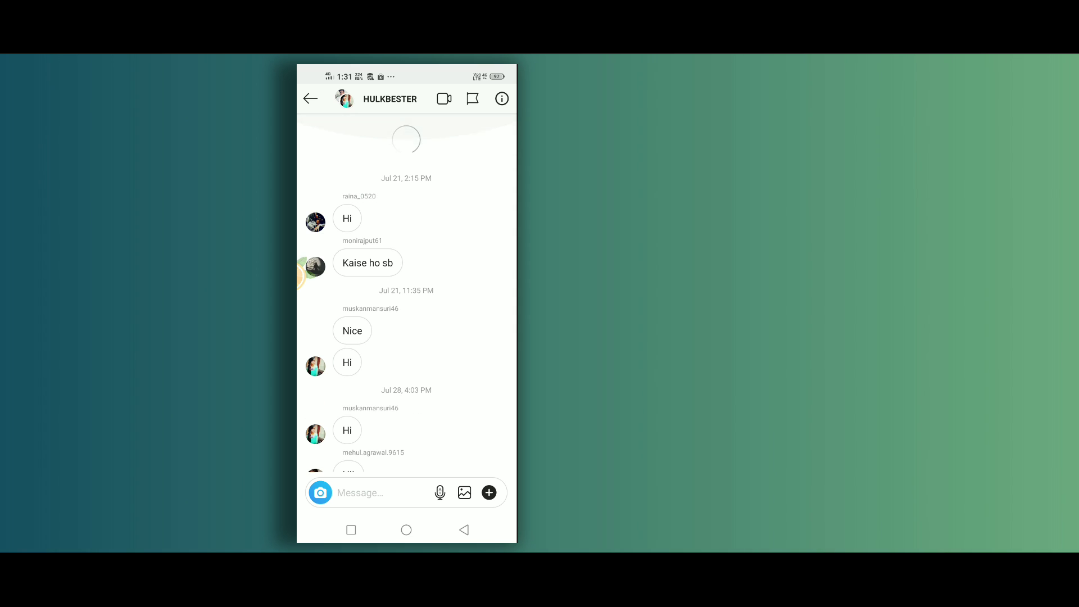
pyautogui.scroll(-3)
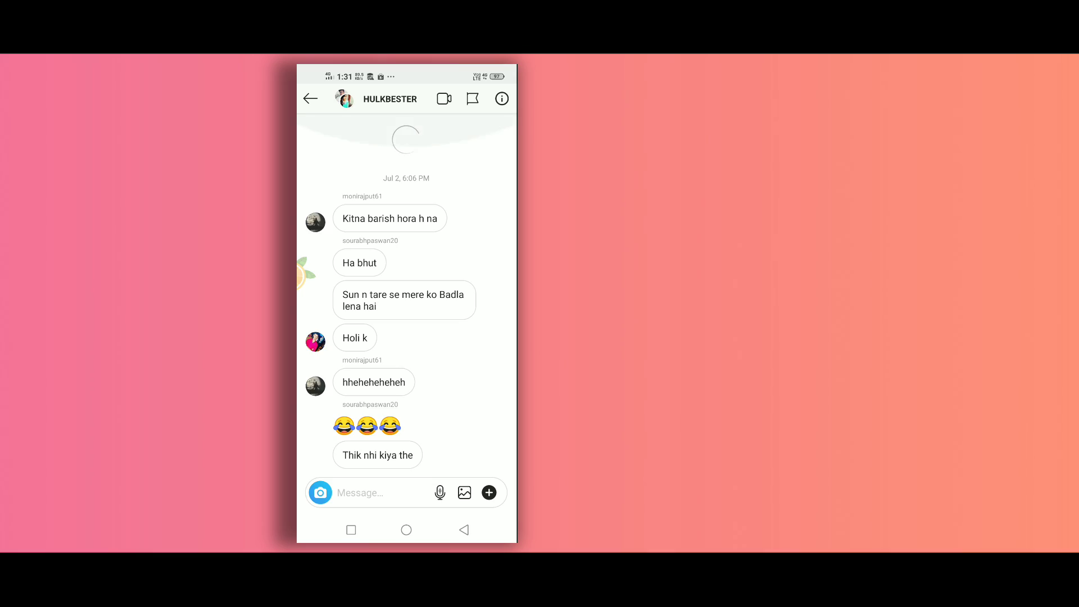
pyautogui.scroll(-3)
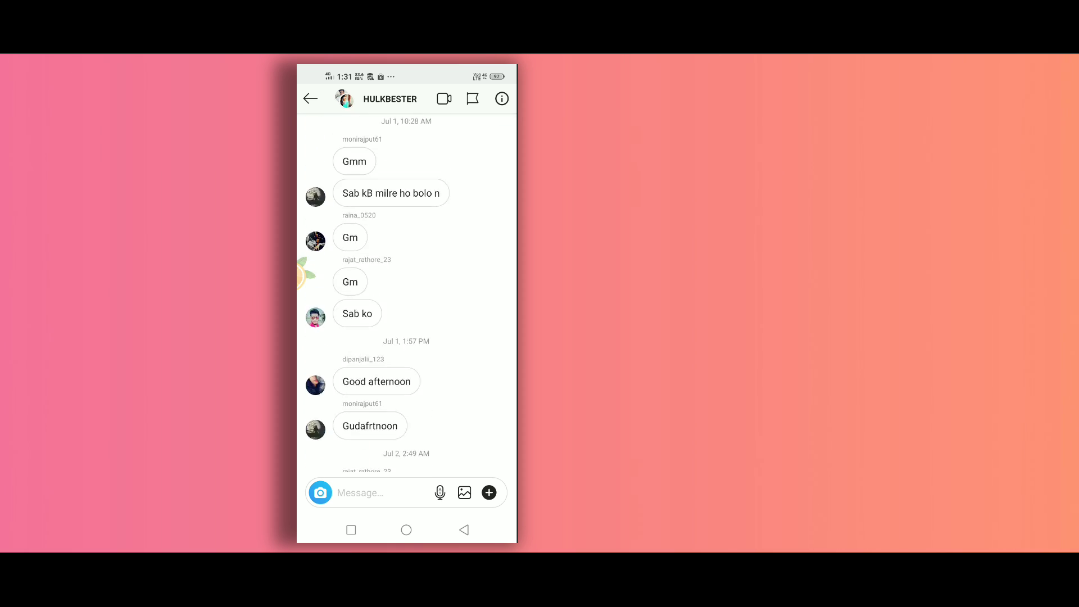
pyautogui.scroll(-3)
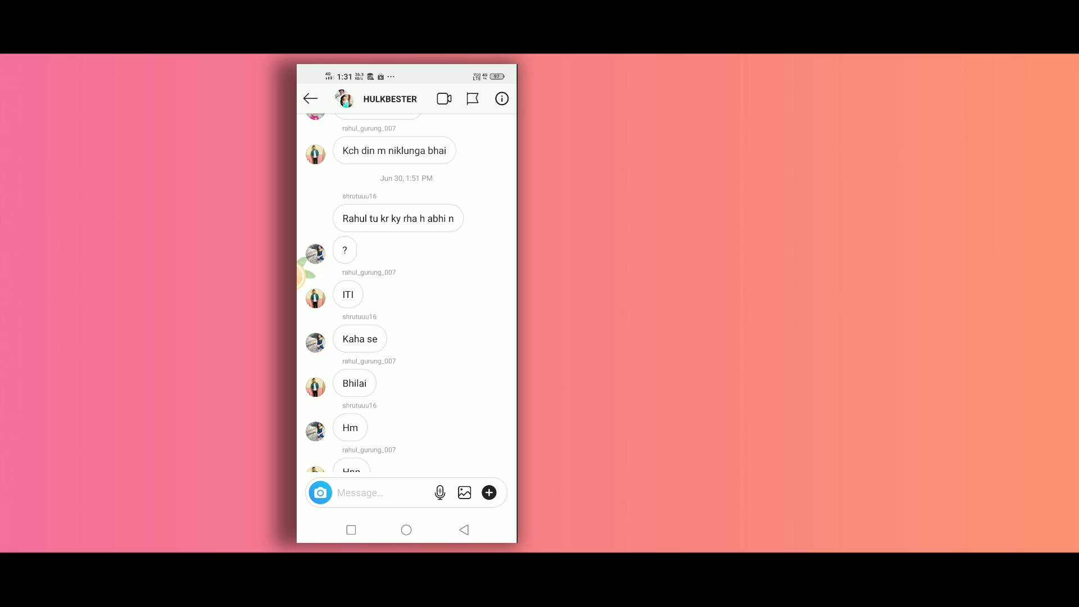
pyautogui.scroll(-3)
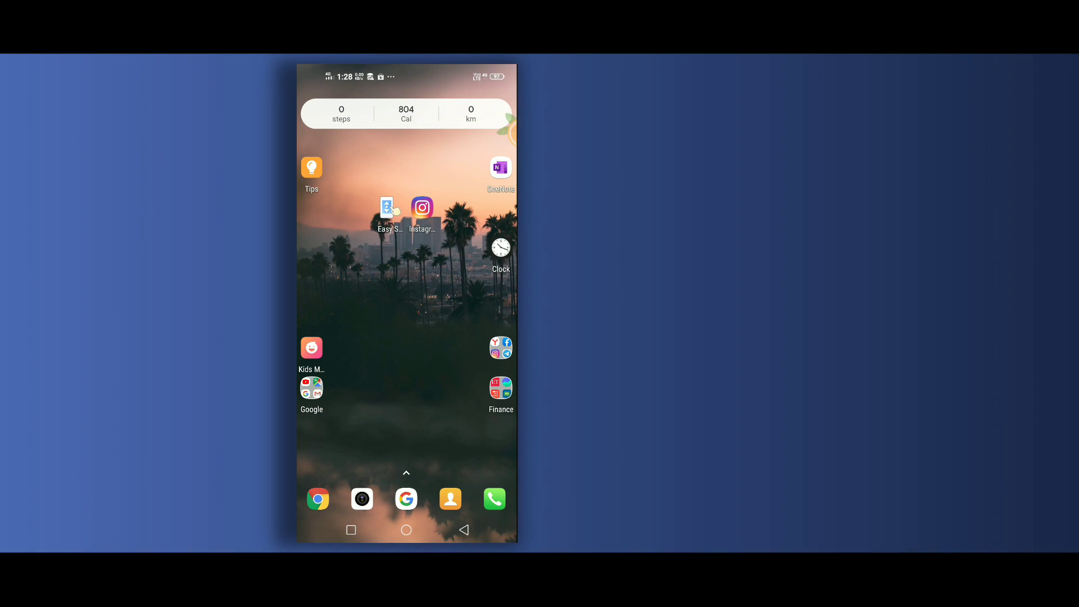
# - Launch Easy Scroll from the home screen and show its SCROLL settings page
pyautogui.click(389, 209)
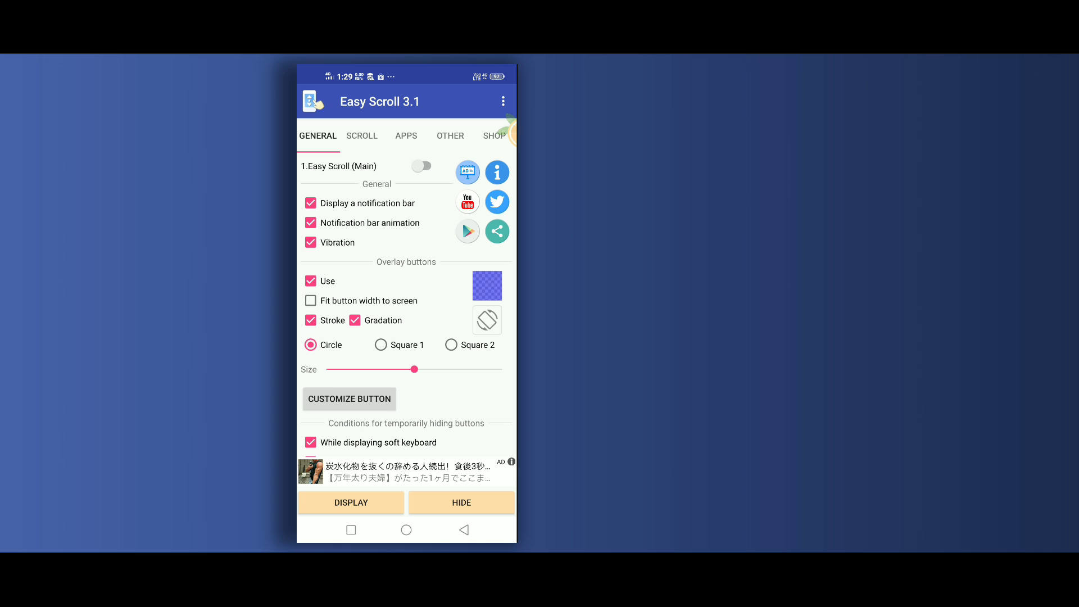
pyautogui.click(360, 136)
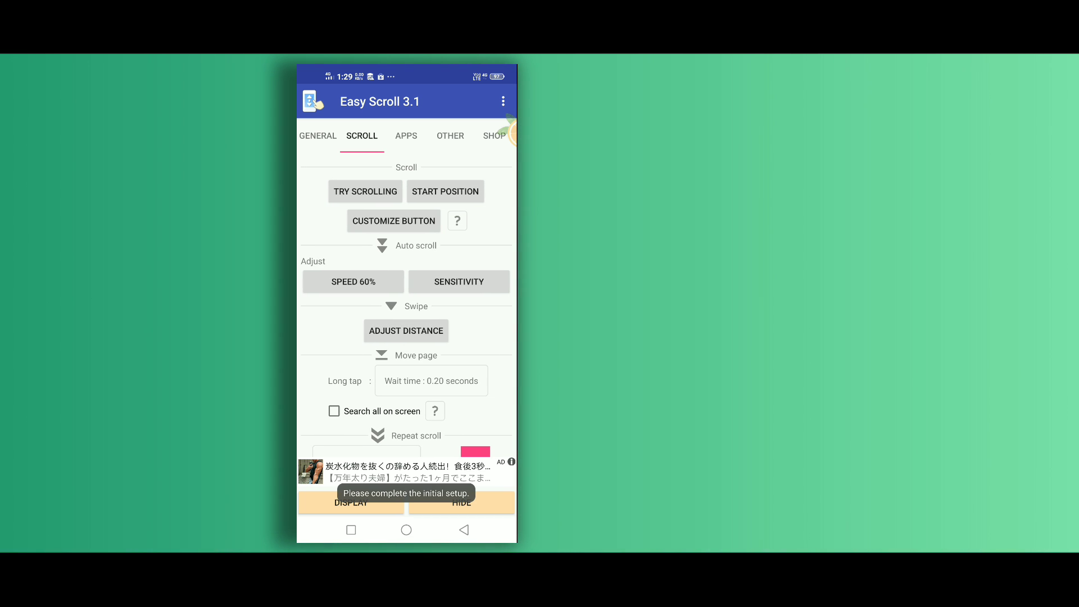
# - Set the long-tap wait time to 0.00 s and the repeat-scroll wait time to 0.0 s
pyautogui.click(430, 381)
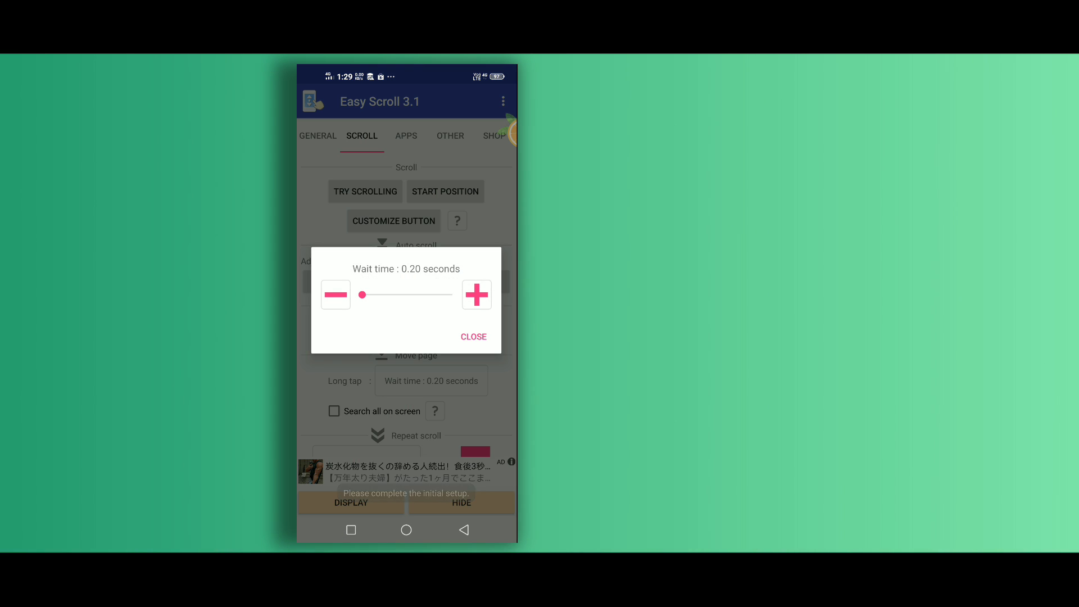
pyautogui.click(335, 294)
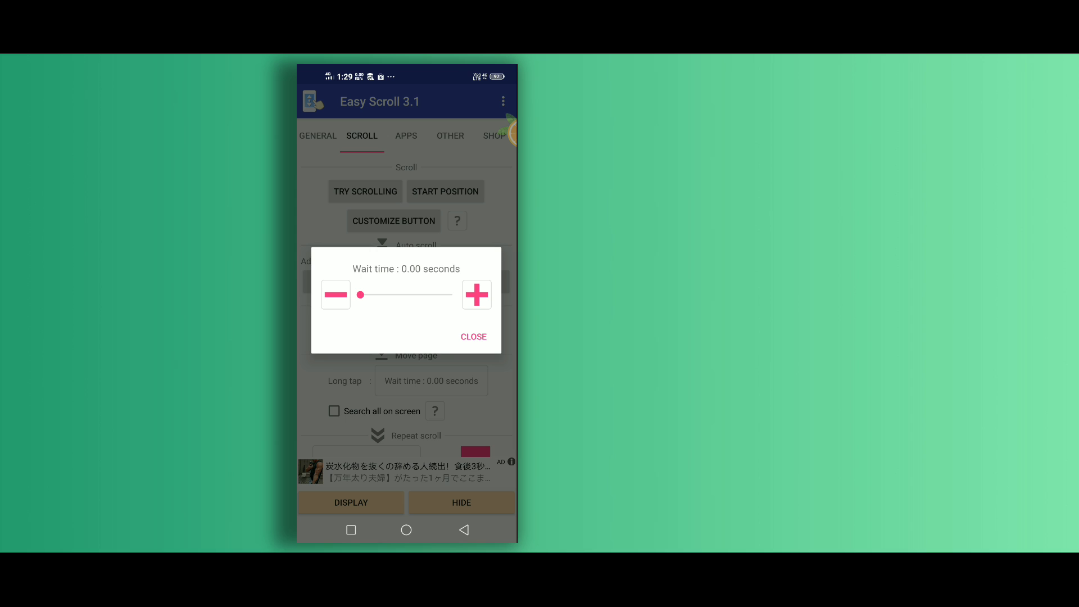
pyautogui.click(473, 336)
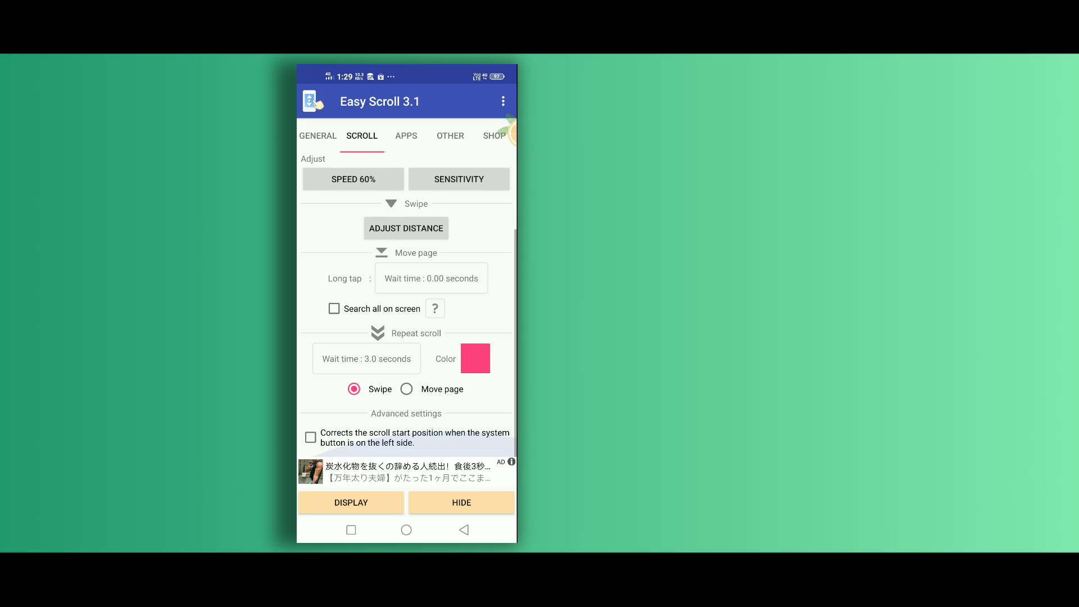
pyautogui.click(366, 357)
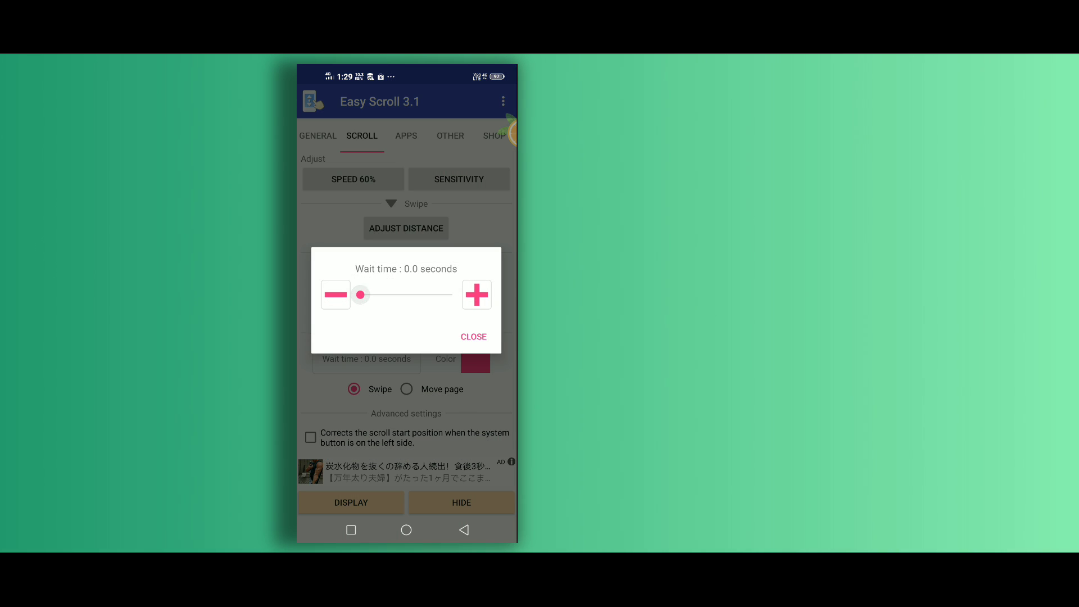
pyautogui.click(473, 335)
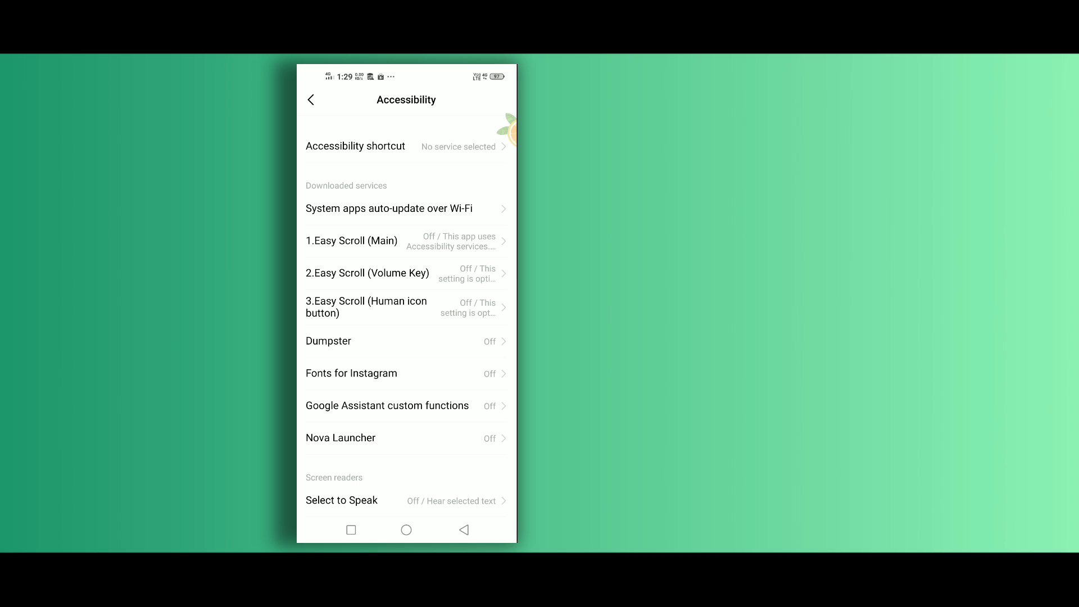
# - Enable the Easy Scroll (Main) accessibility service, grant its permissions and return to the app
pyautogui.scroll(3)
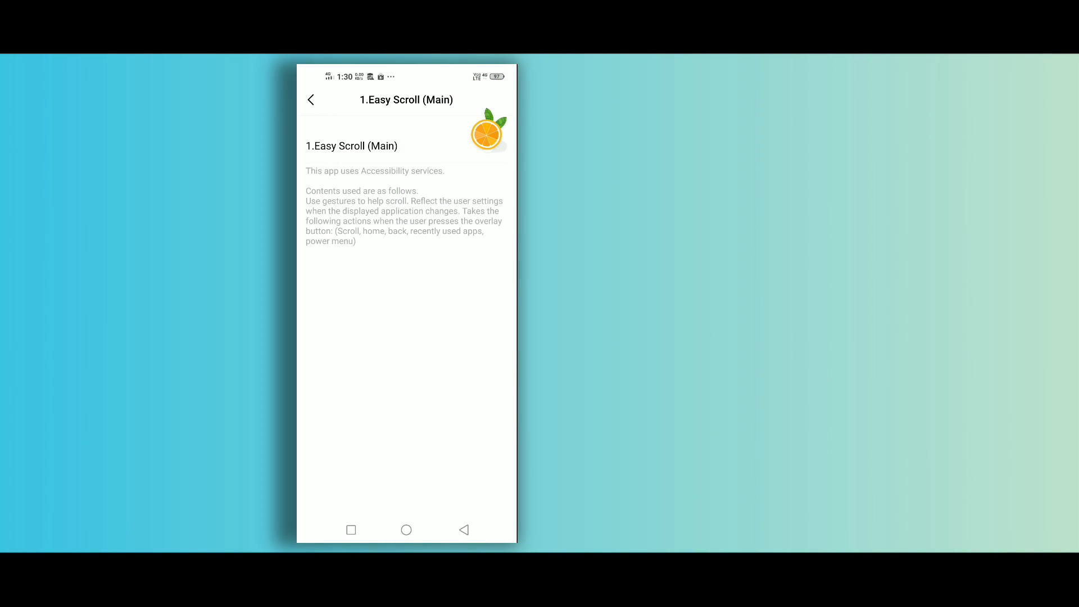
pyautogui.click(494, 146)
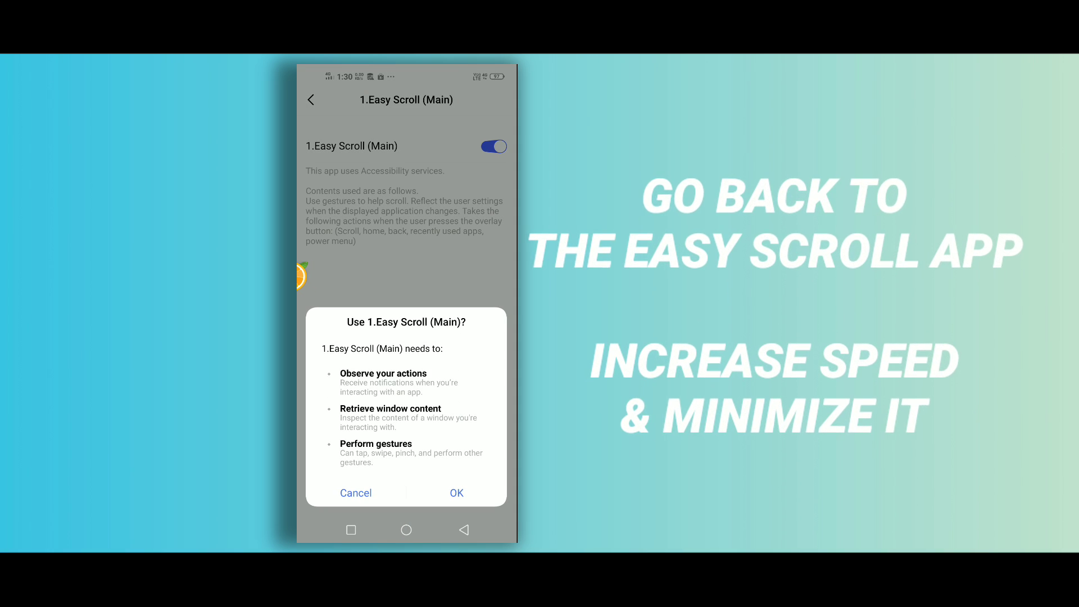
pyautogui.click(456, 492)
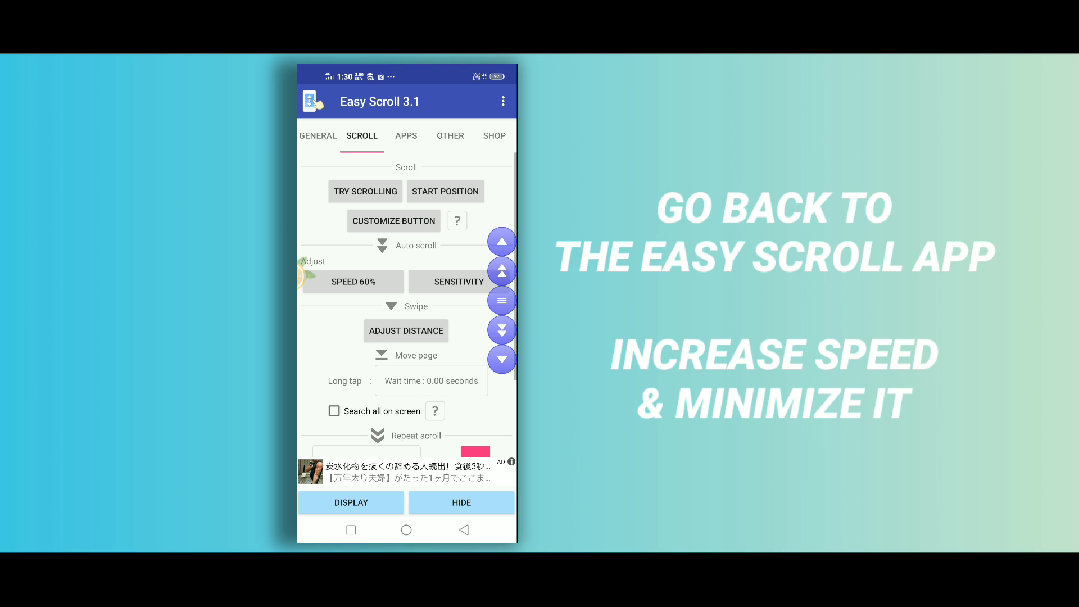
pyautogui.click(352, 281)
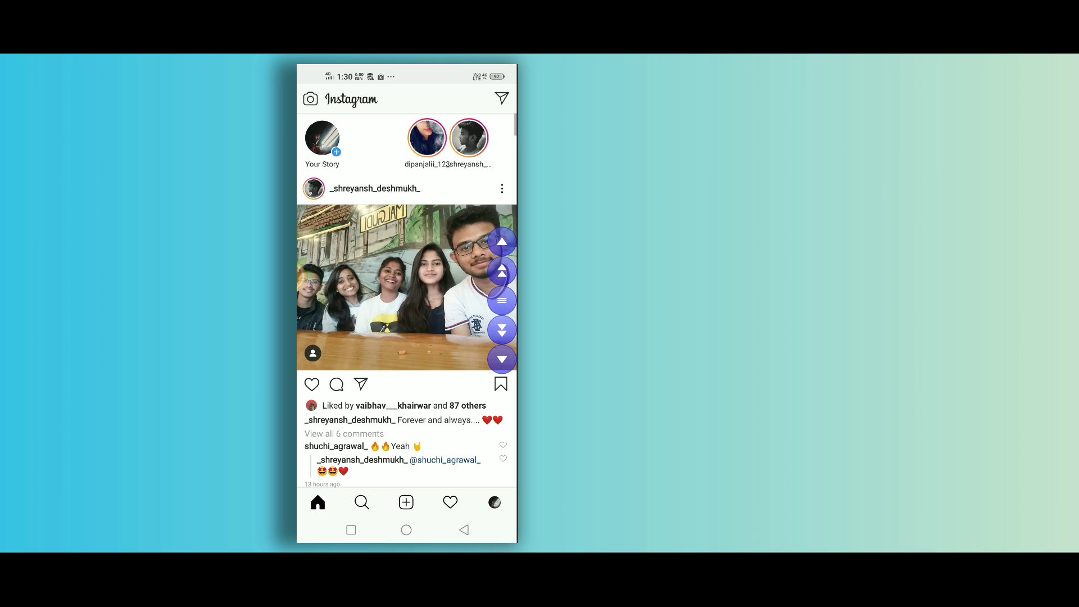
pyautogui.scroll(-3)
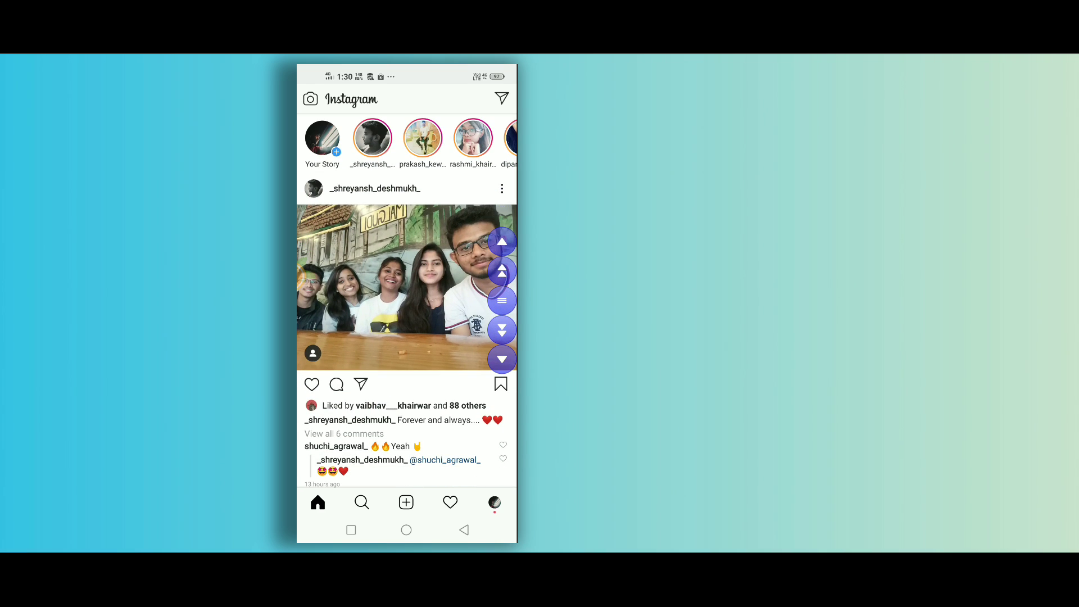
pyautogui.click(501, 99)
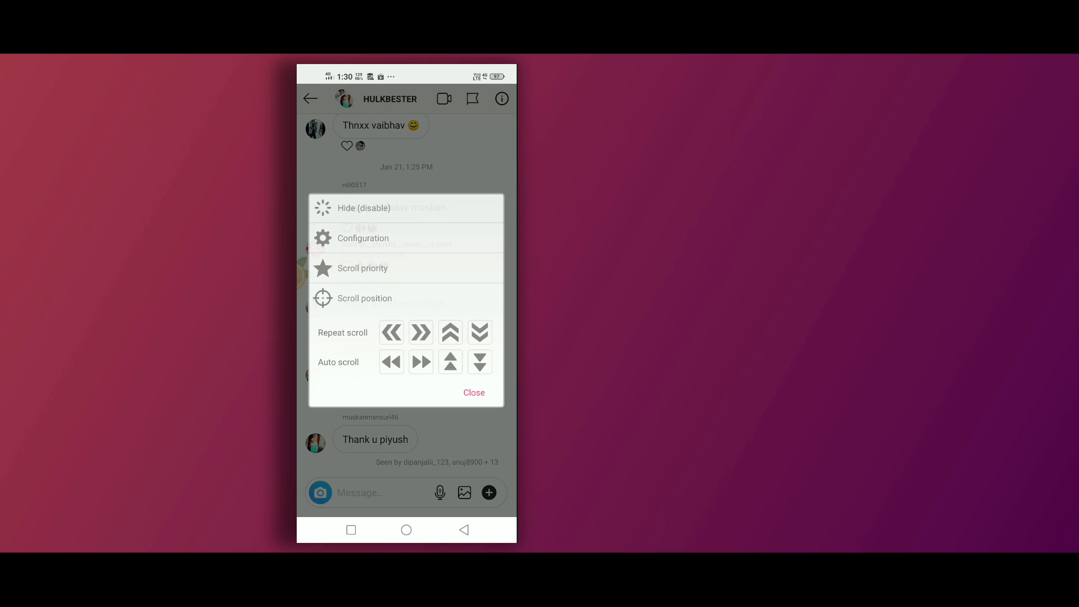
# - Start Auto scroll up from the Easy Scroll overlay and let the chat scroll back through August
pyautogui.click(450, 361)
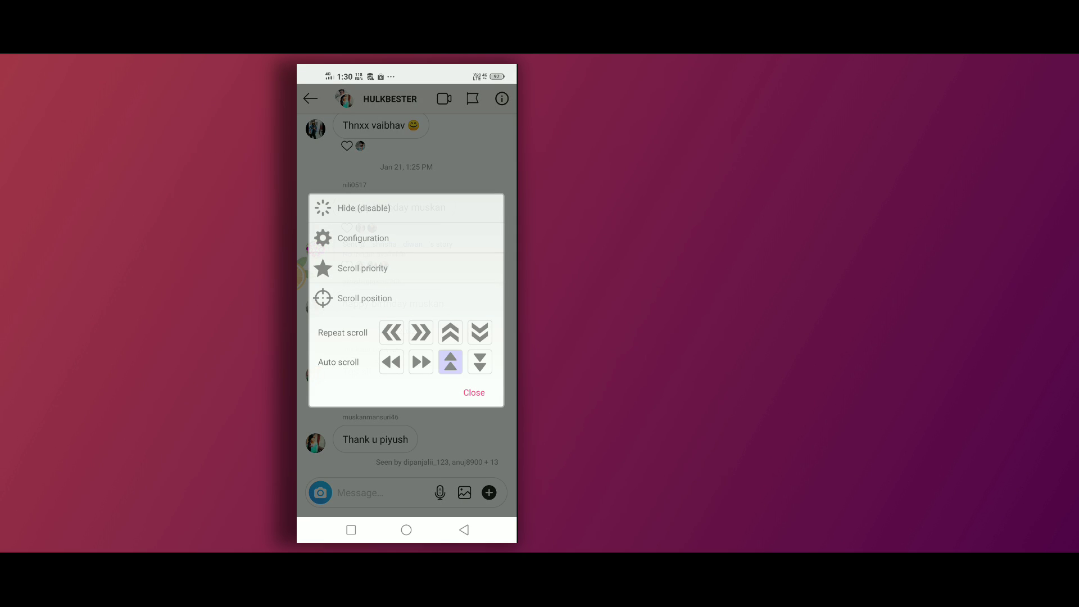
pyautogui.click(449, 361)
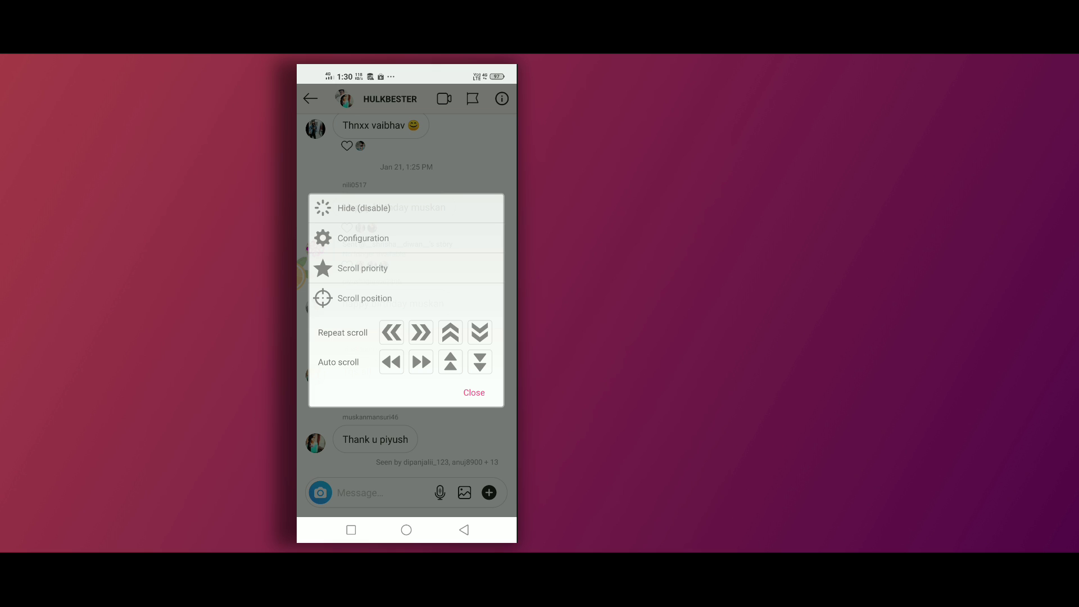
pyautogui.click(473, 392)
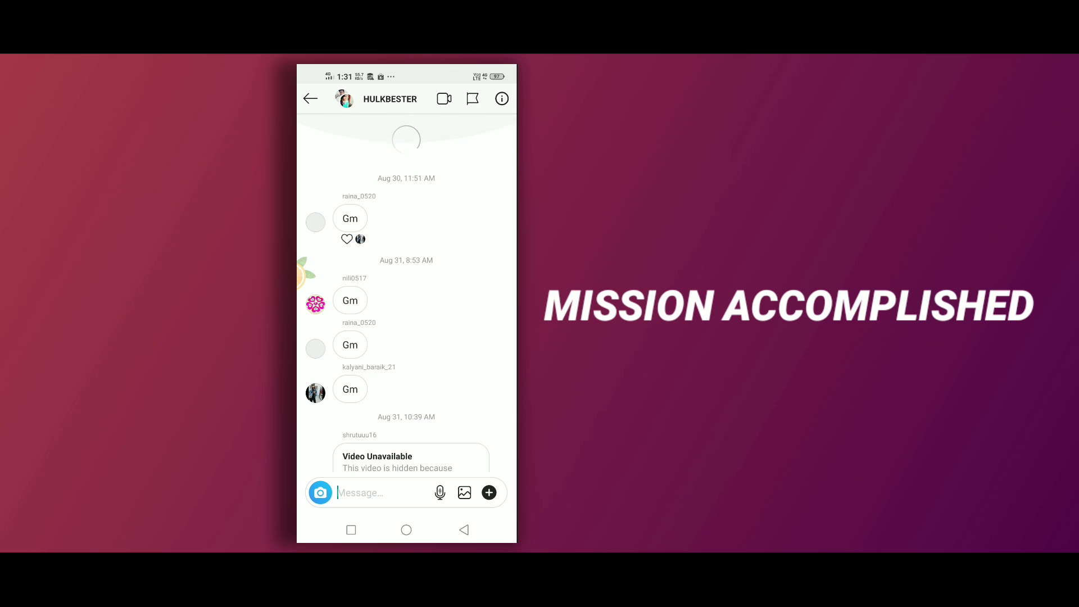
pyautogui.scroll(-3)
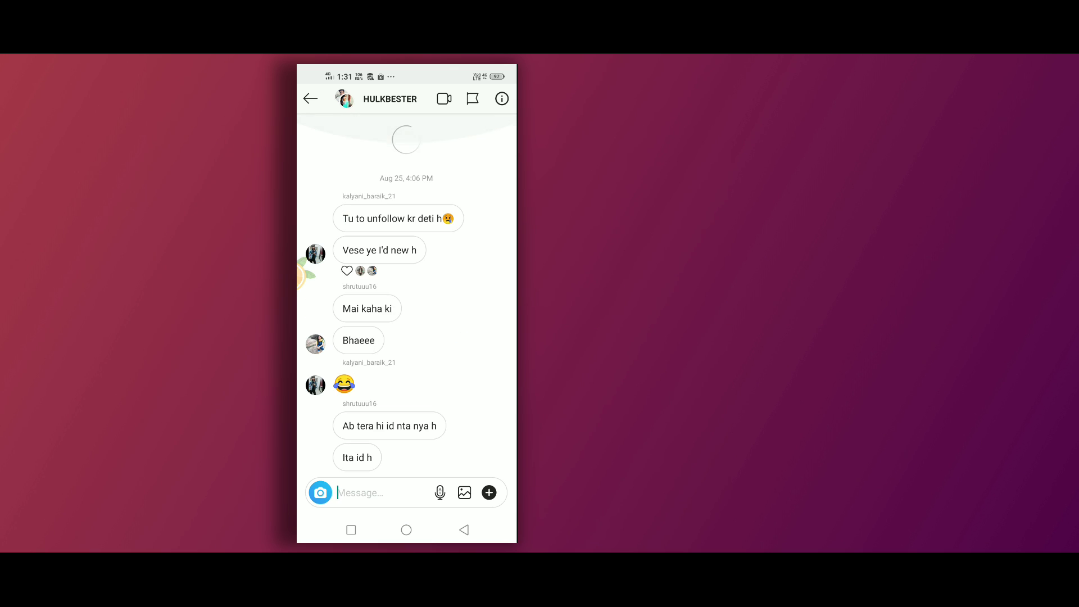